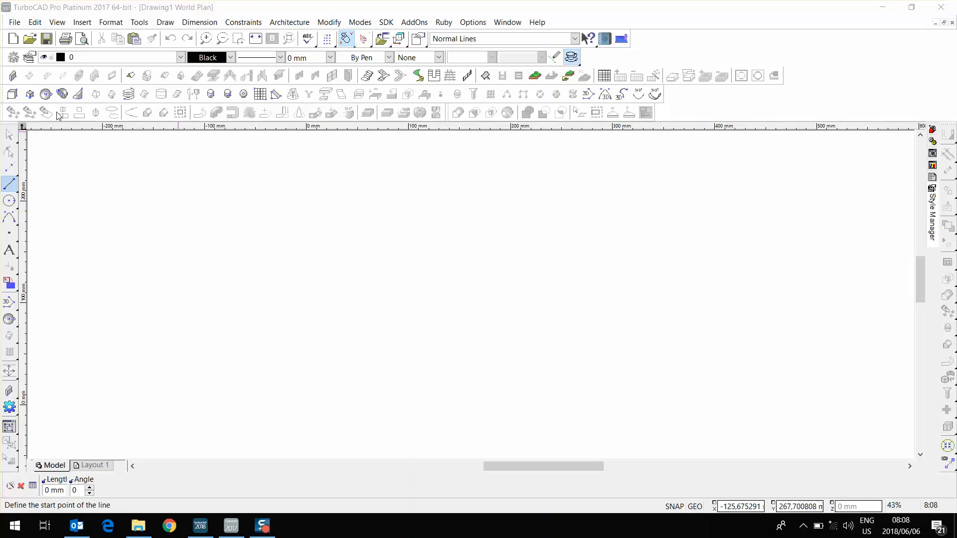
{"action": "mouse_move", "coordinate": [130, 118]}
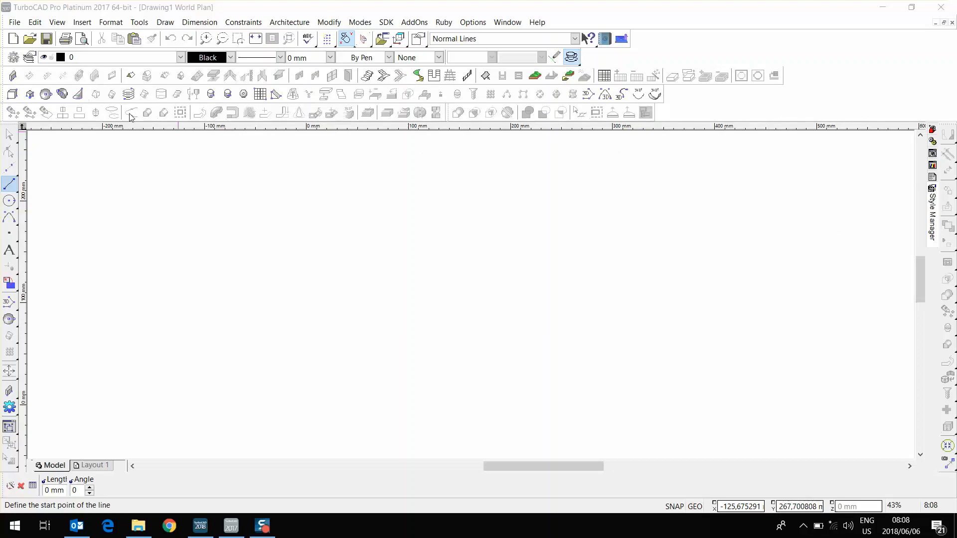
{"action": "mouse_move", "coordinate": [173, 129]}
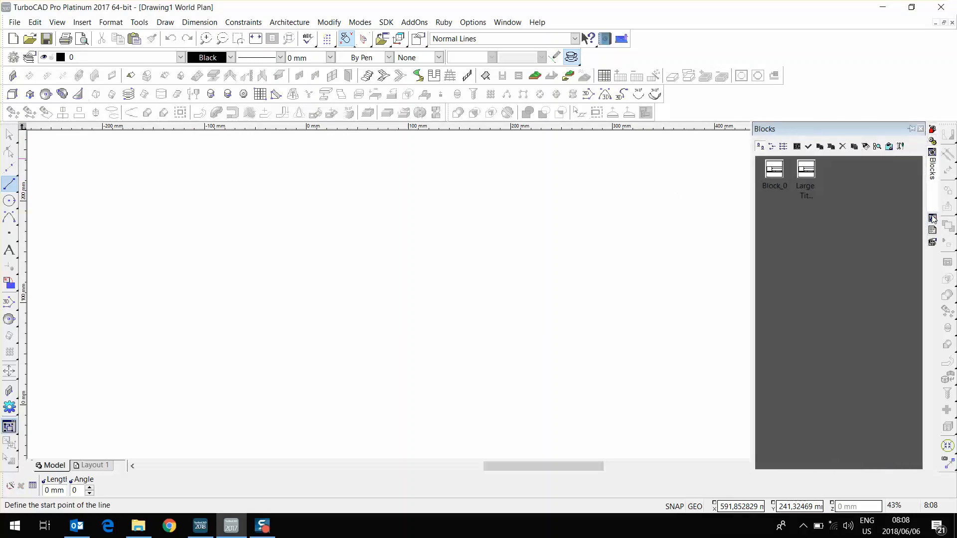
Step: In TurboCAD 2017, save the current workspace as a configuration named TurboCAD Africa
{"action": "left_click", "coordinate": [931, 135]}
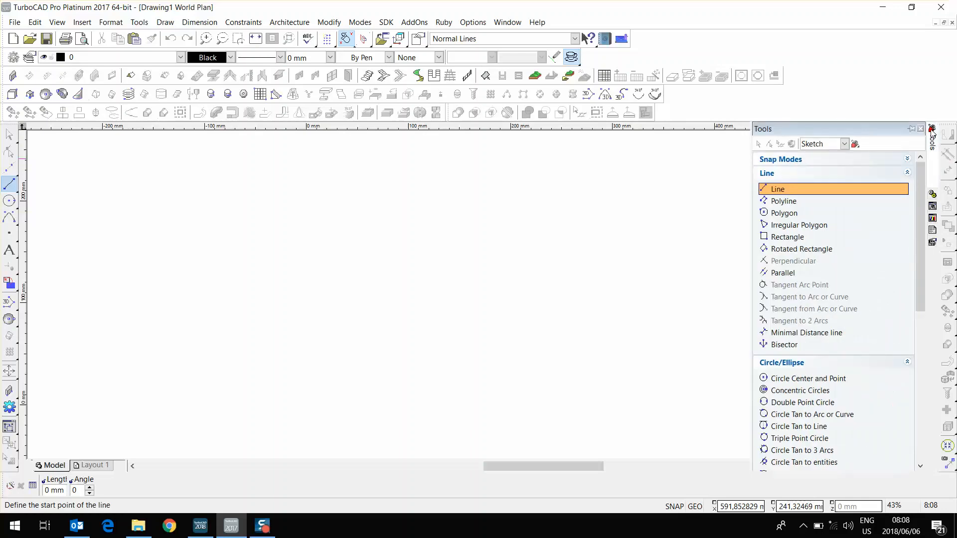
{"action": "left_click", "coordinate": [921, 128]}
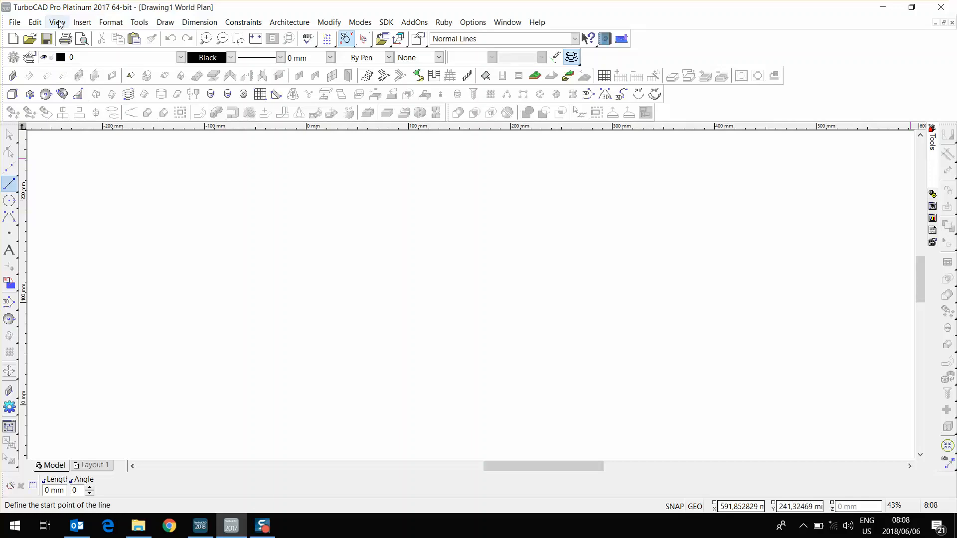
{"action": "left_click", "coordinate": [56, 22]}
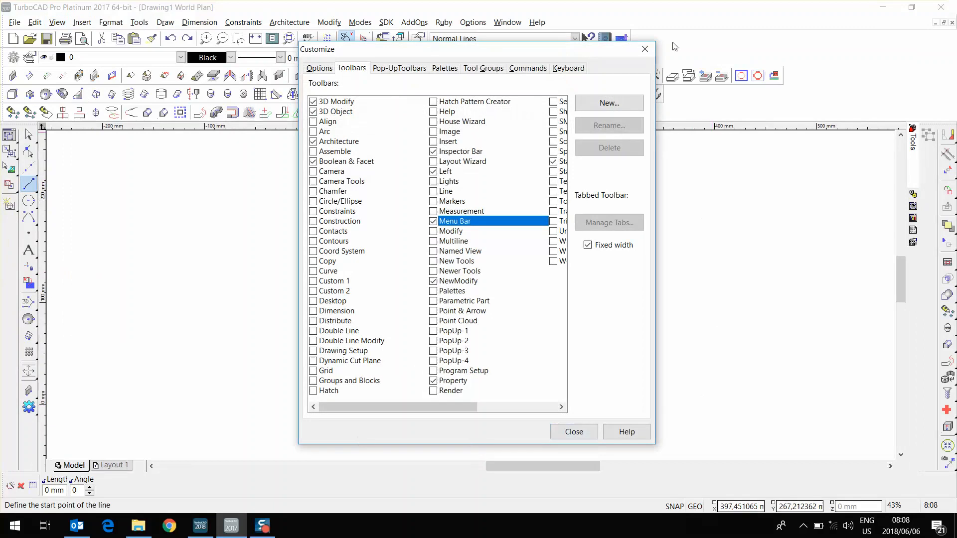
{"action": "left_click", "coordinate": [318, 67]}
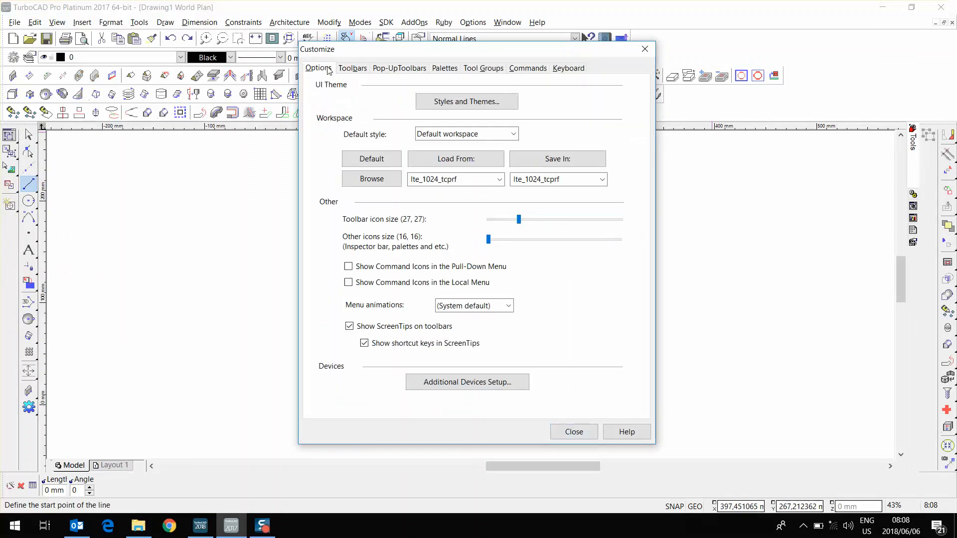
{"action": "mouse_move", "coordinate": [332, 120]}
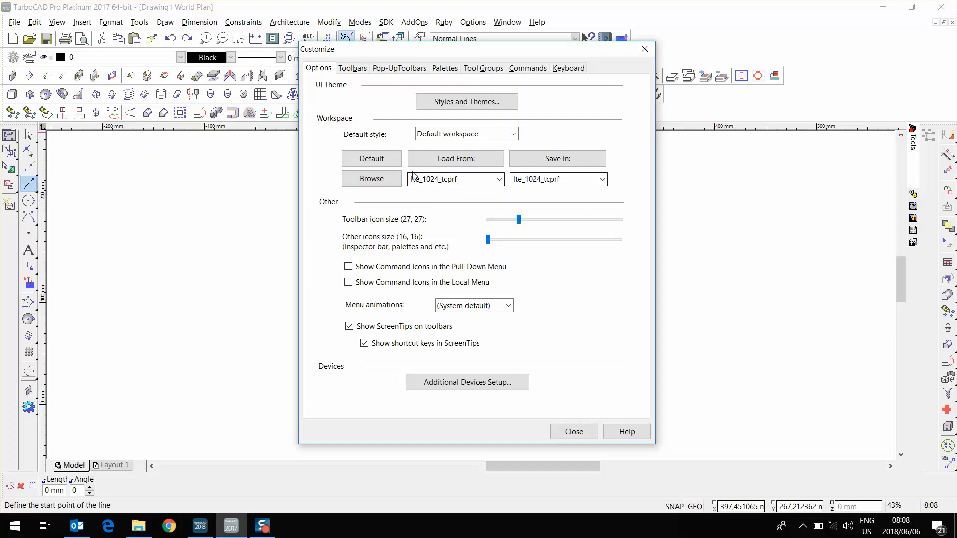
{"action": "left_click", "coordinate": [535, 179]}
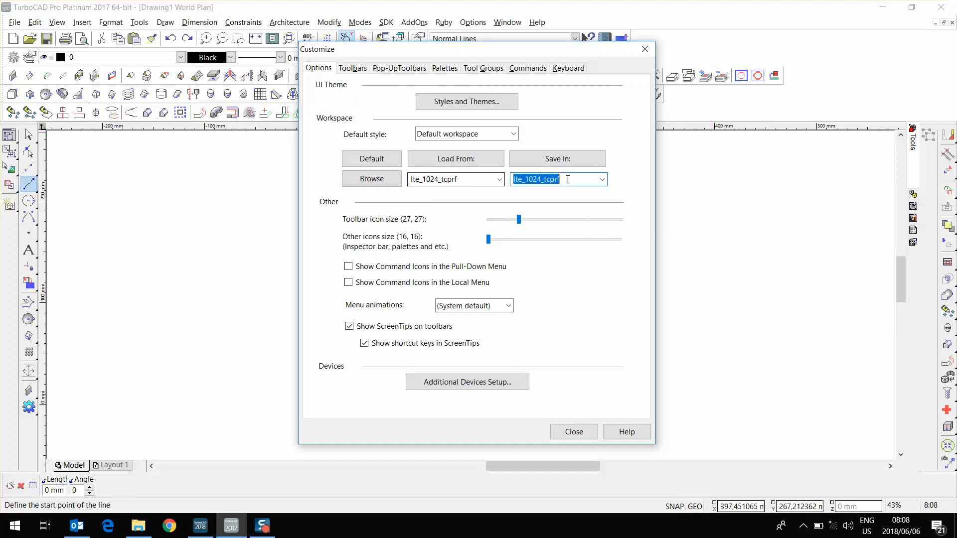
{"action": "type", "text": "TurboCAD"}
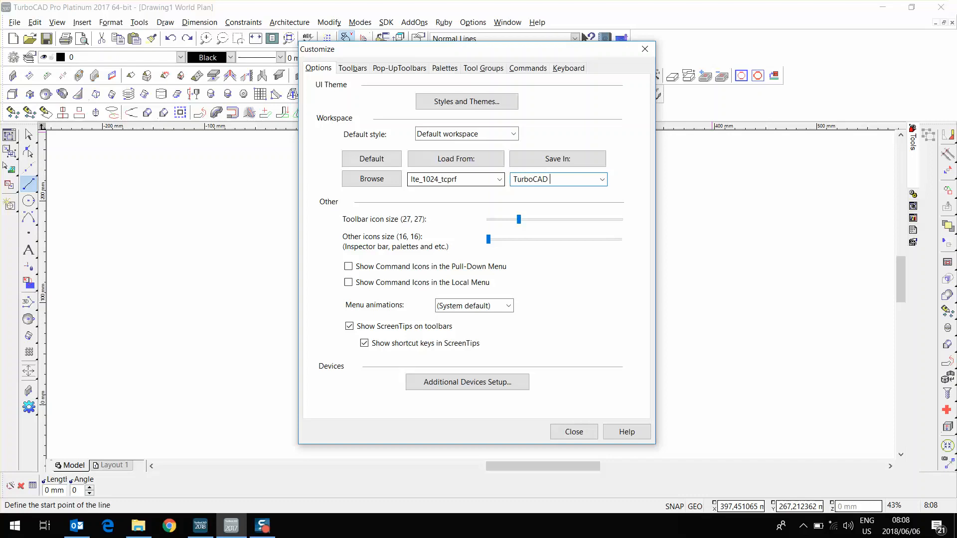
{"action": "type", "text": "Africa"}
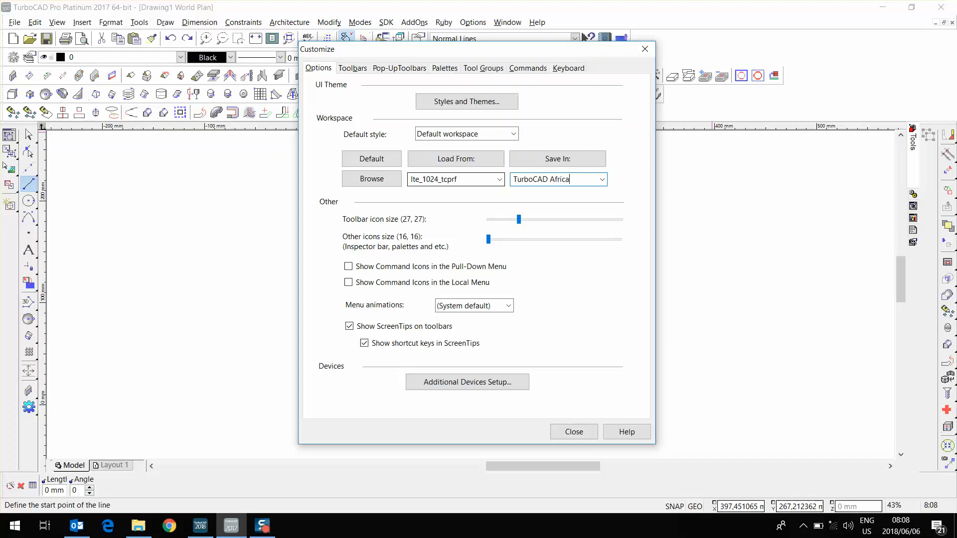
{"action": "left_click", "coordinate": [556, 159]}
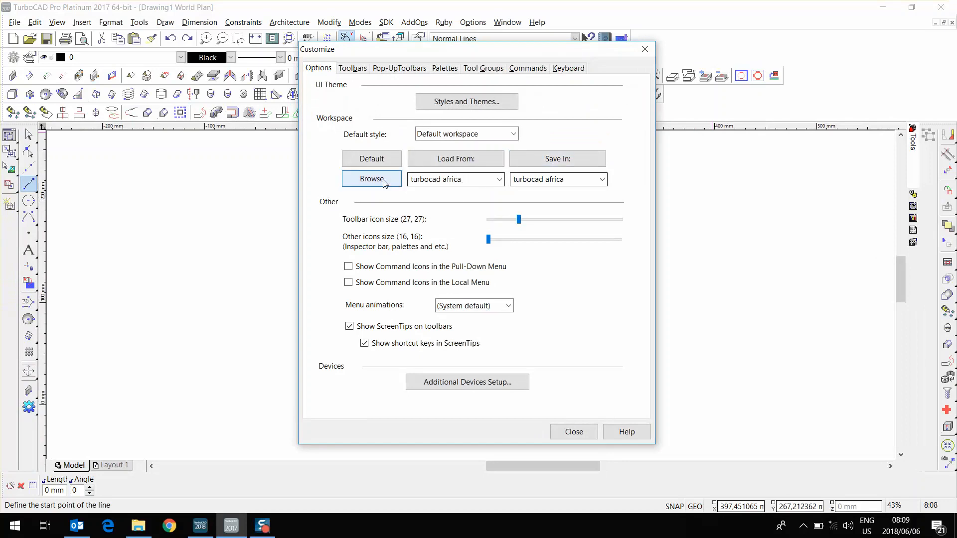
Step: Browse to the 2017 Config folder and select both TurboCAD Africa configuration files
{"action": "left_click", "coordinate": [371, 178]}
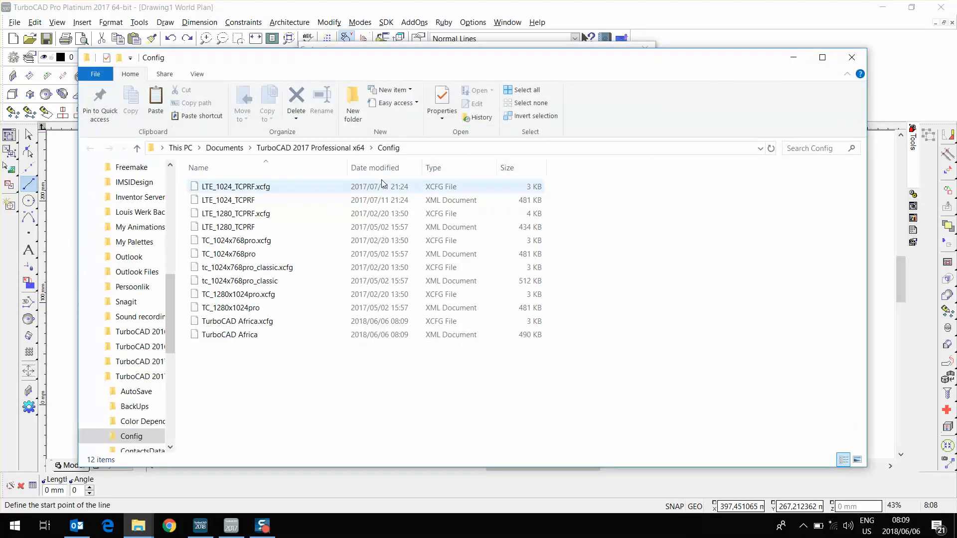
{"action": "left_click", "coordinate": [230, 334]}
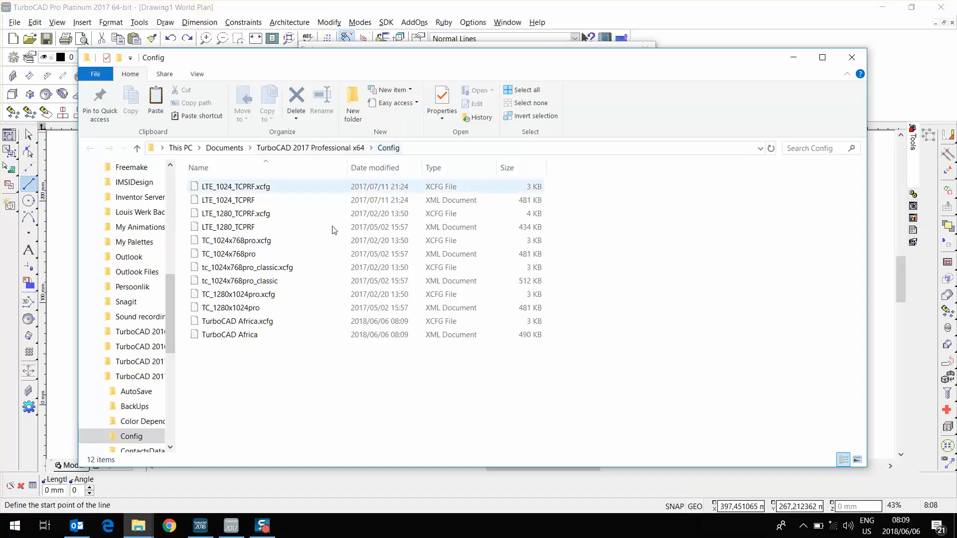
{"action": "left_click", "coordinate": [256, 335]}
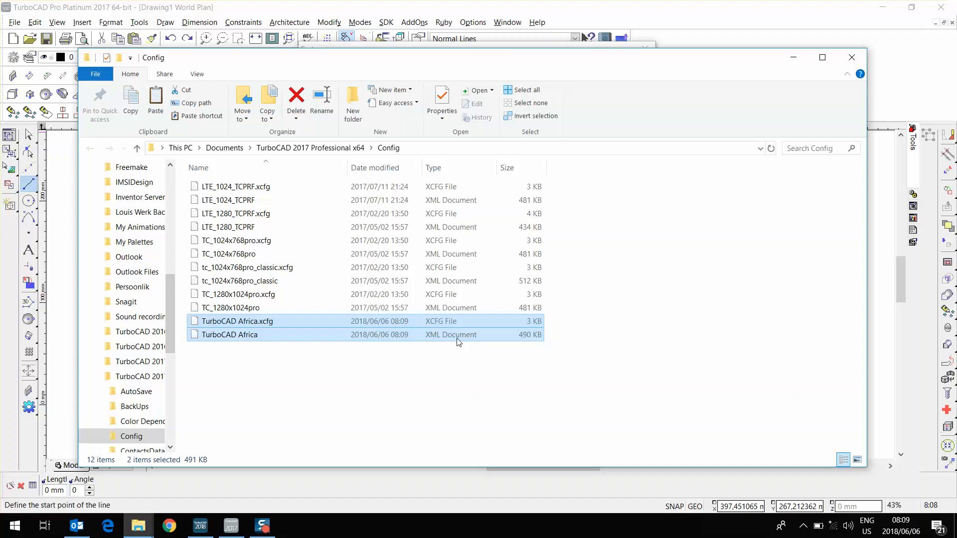
Step: Navigate from Documents into the TurboCAD 2018 Professional x64 Config folder
{"action": "left_click", "coordinate": [224, 147]}
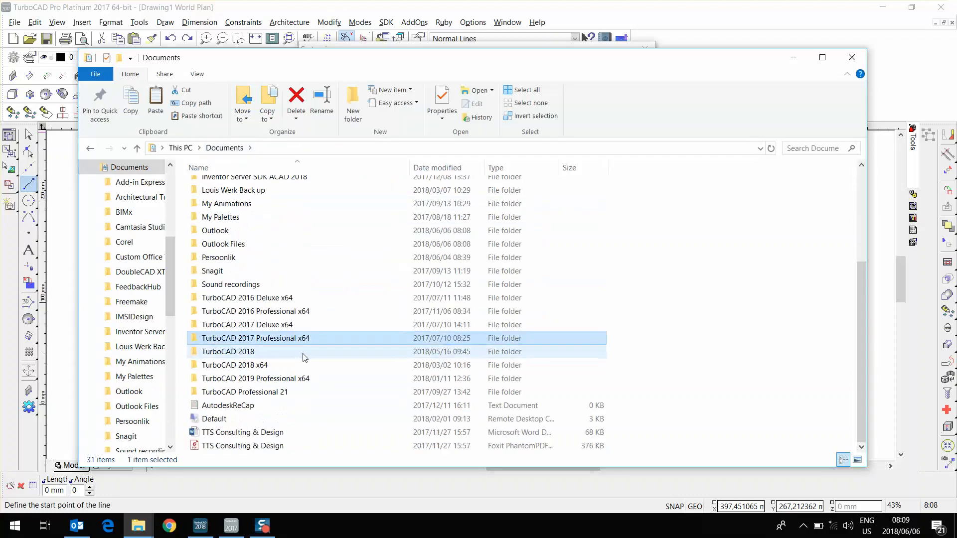
{"action": "mouse_move", "coordinate": [290, 366]}
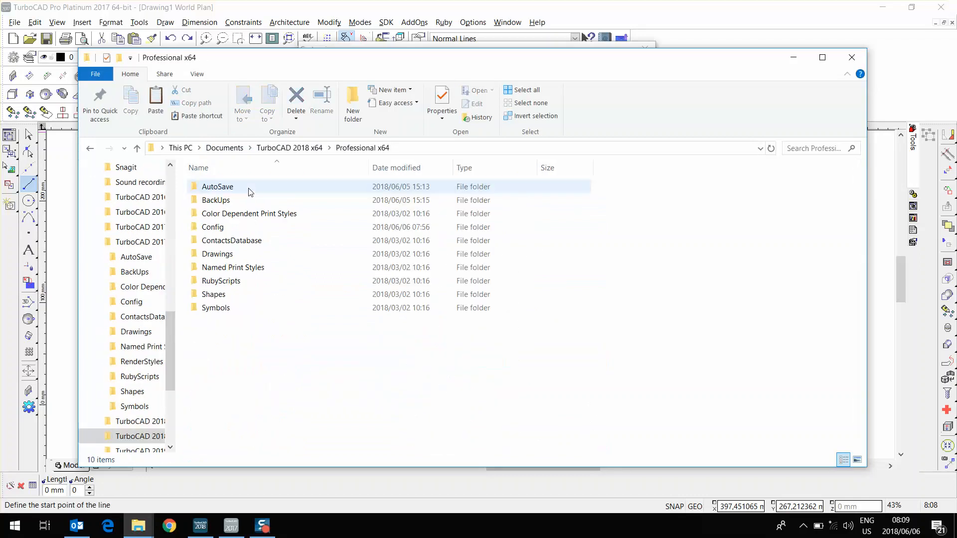
{"action": "mouse_move", "coordinate": [226, 235]}
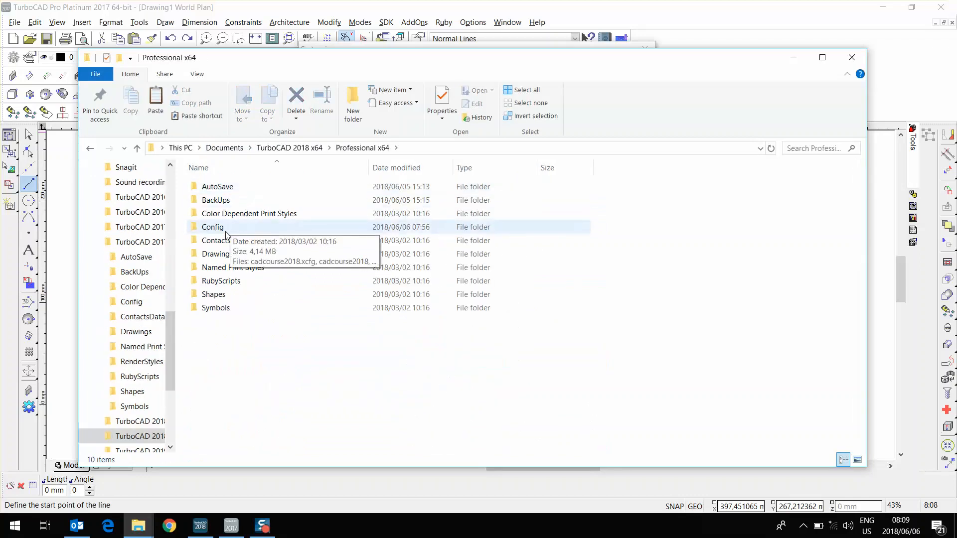
{"action": "mouse_move", "coordinate": [234, 234]}
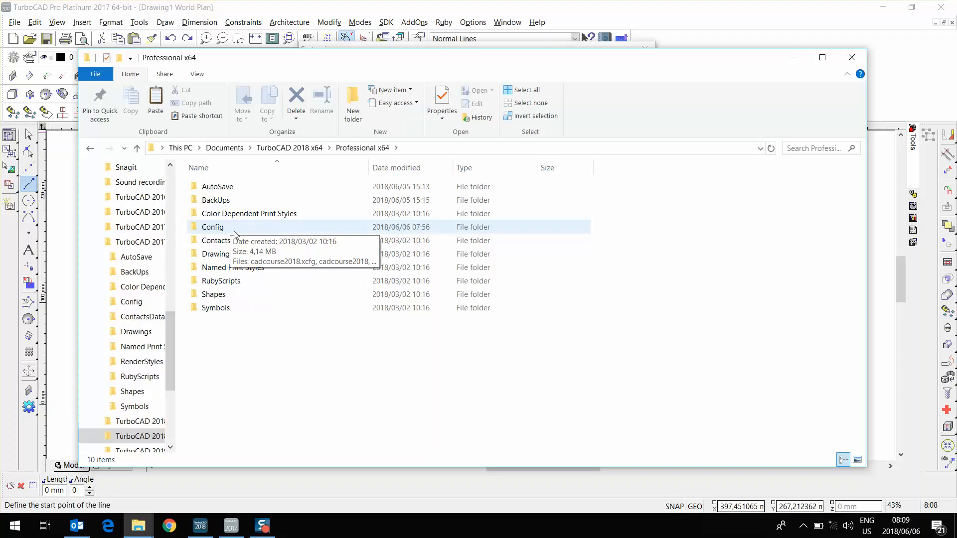
{"action": "left_click", "coordinate": [212, 226]}
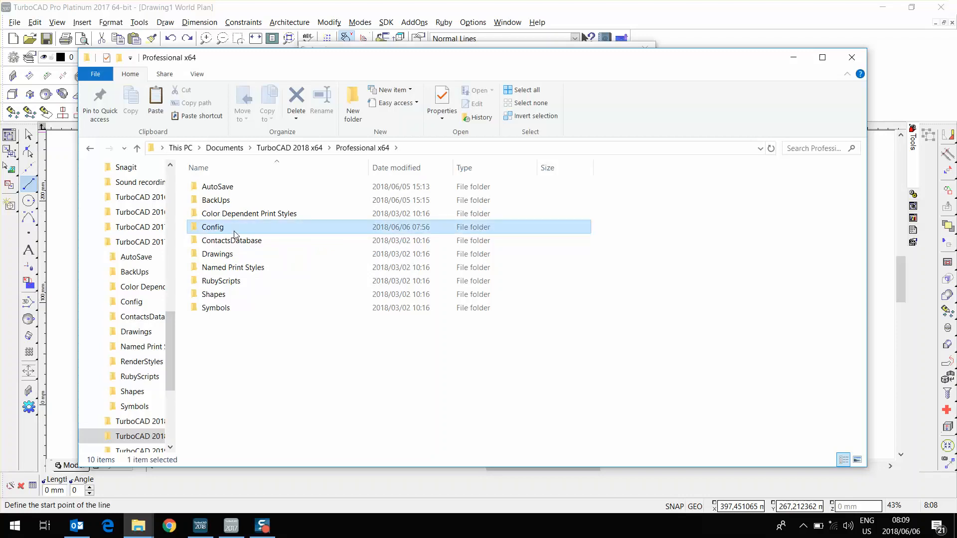
{"action": "double_click", "coordinate": [212, 226]}
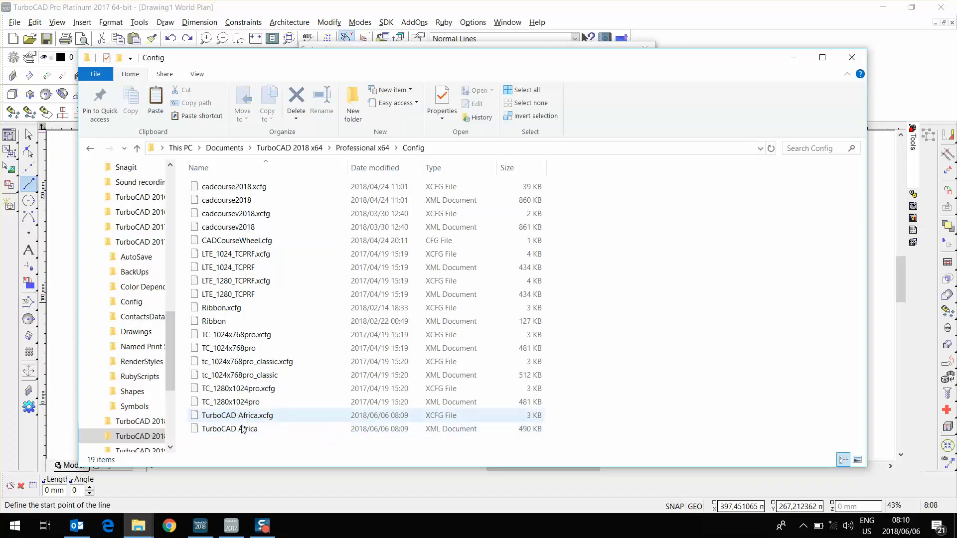
{"action": "mouse_move", "coordinate": [247, 433]}
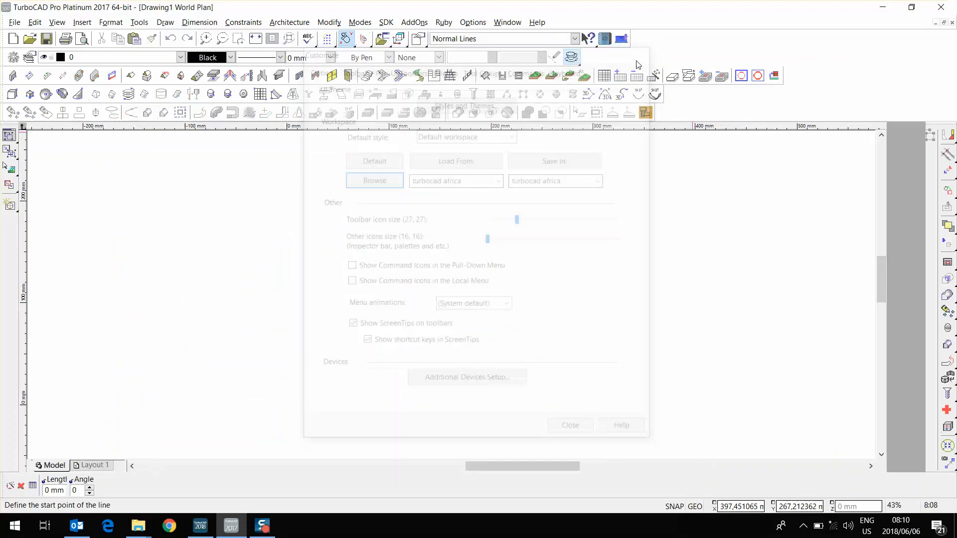
Step: Launch TurboCAD 2018 and create a new drawing from the Normal Metric template
{"action": "left_click", "coordinate": [200, 525]}
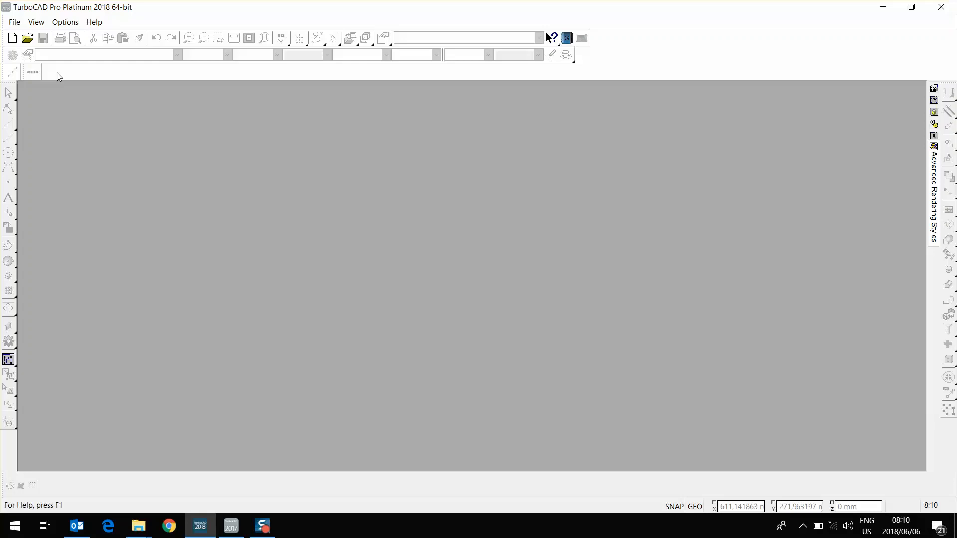
{"action": "left_click", "coordinate": [12, 38]}
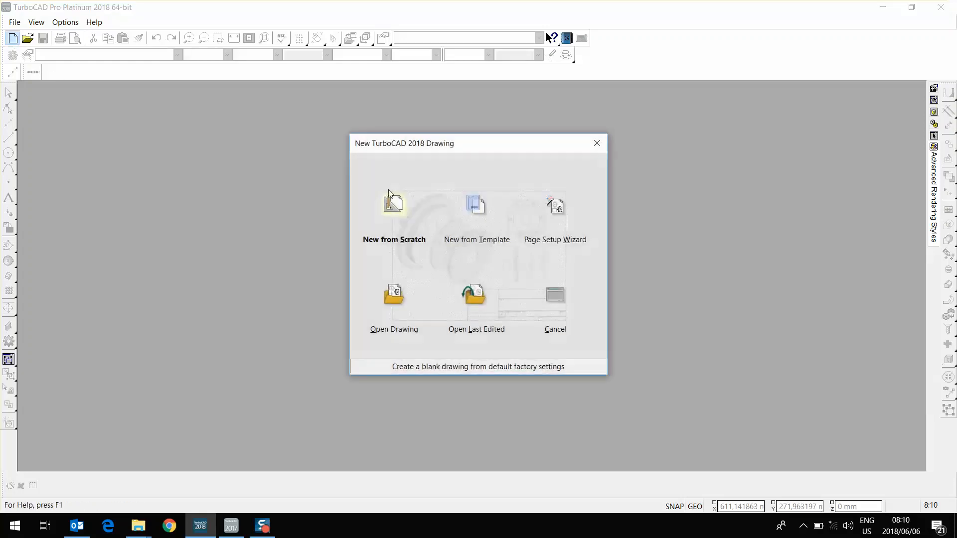
{"action": "left_click", "coordinate": [476, 214]}
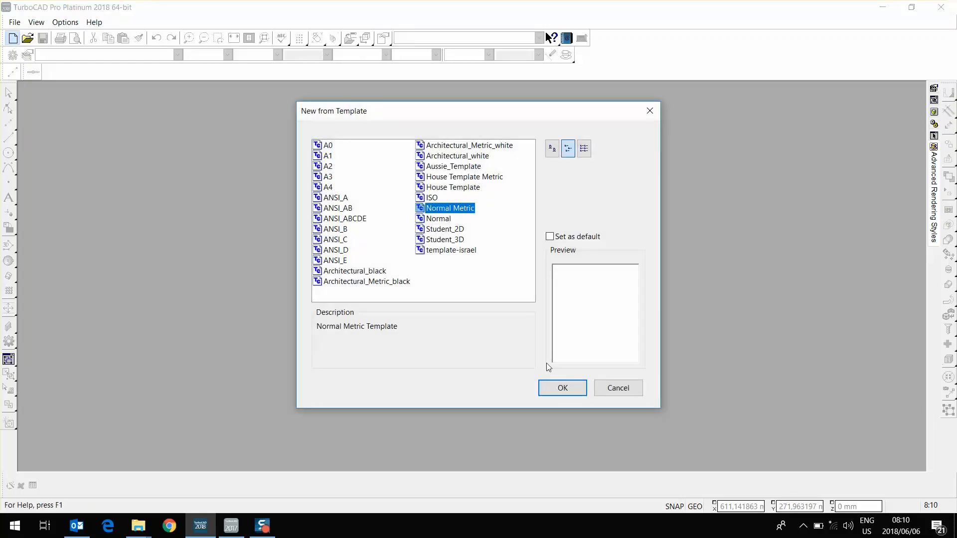
{"action": "left_click", "coordinate": [562, 388]}
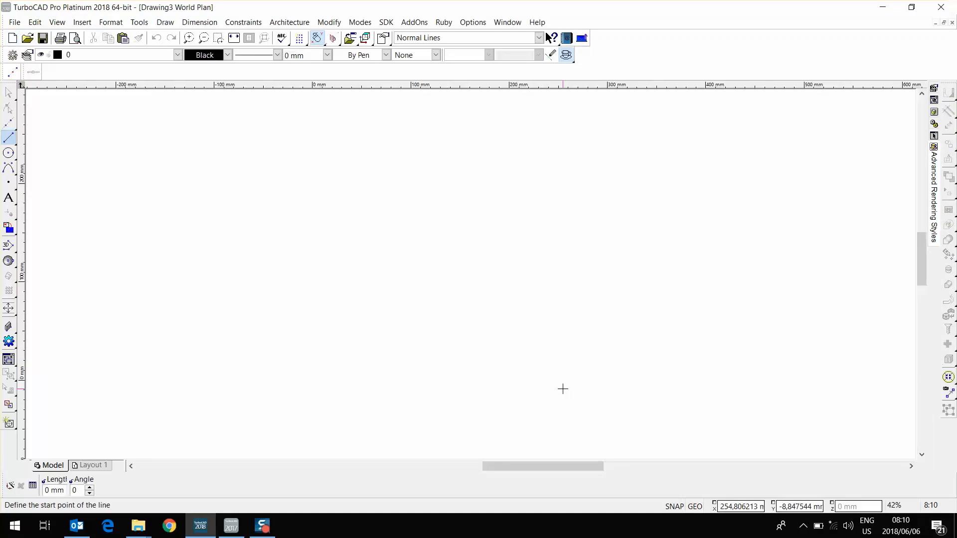
{"action": "mouse_move", "coordinate": [86, 352]}
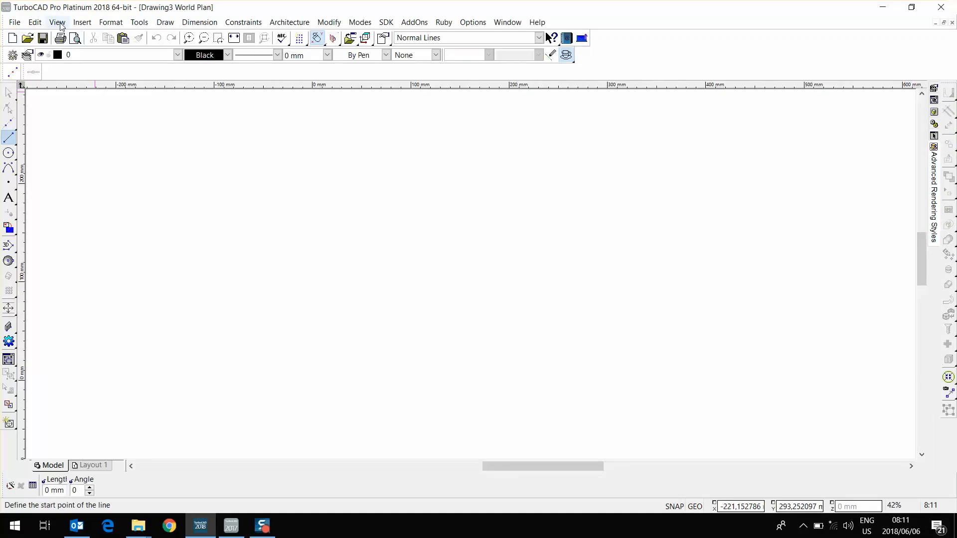
Step: Load the turbocad africa workspace from the Options tab's Load From list
{"action": "left_click", "coordinate": [57, 21]}
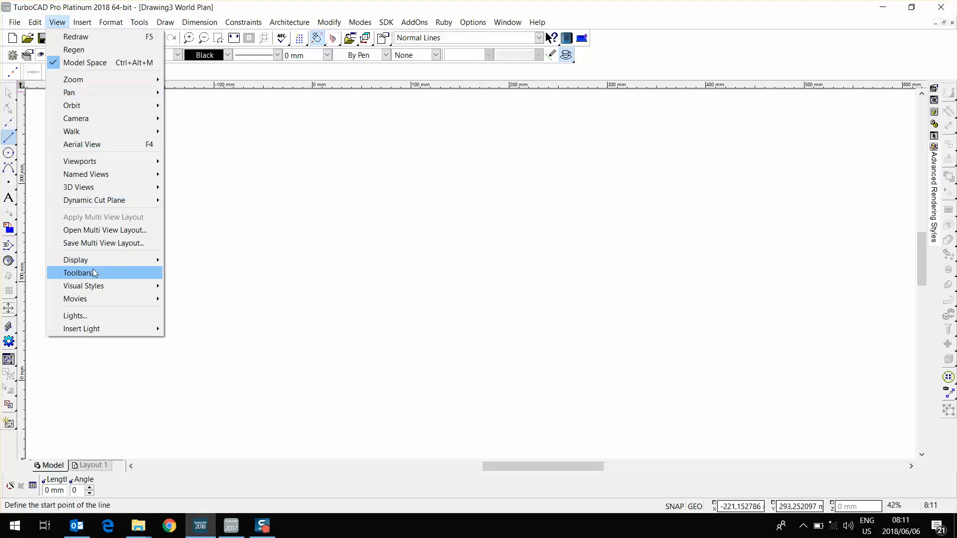
{"action": "left_click", "coordinate": [78, 272]}
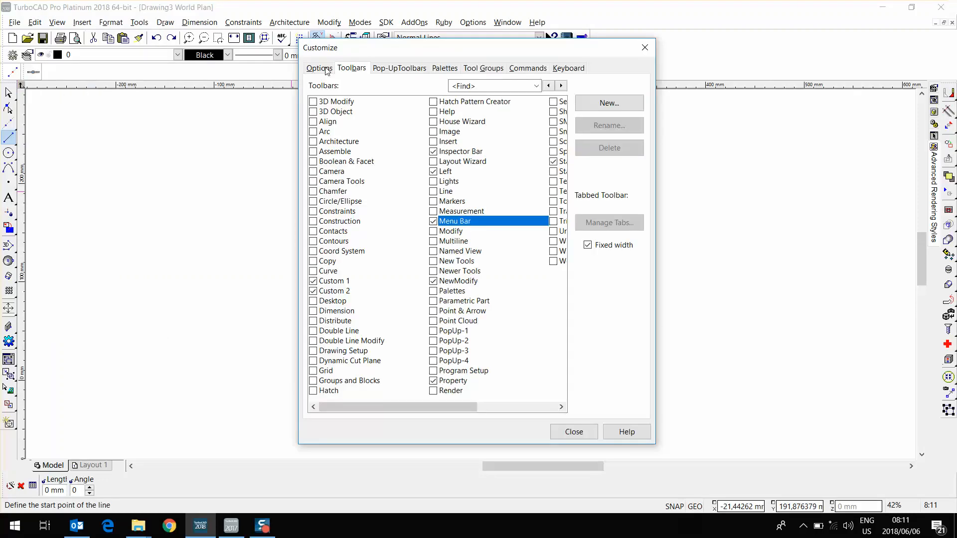
{"action": "left_click", "coordinate": [318, 68]}
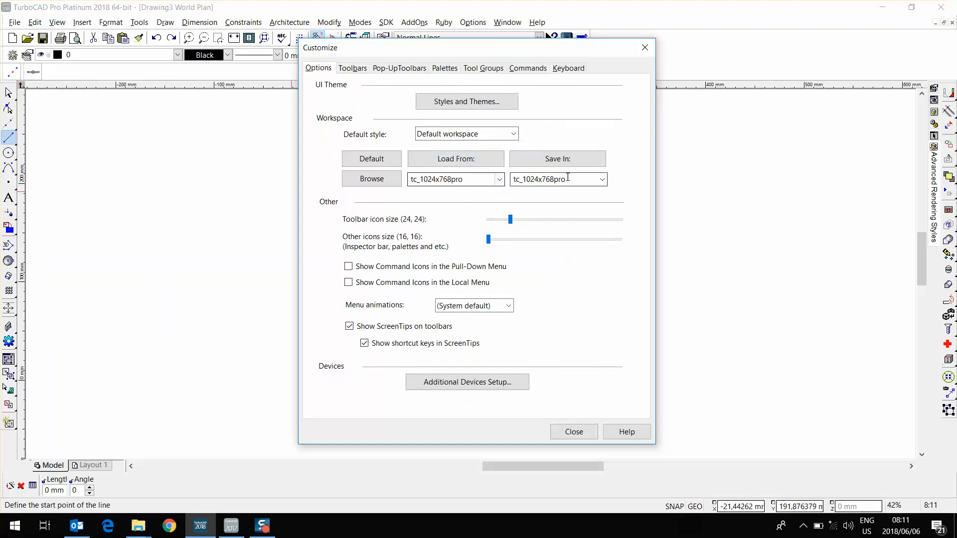
{"action": "left_click", "coordinate": [552, 178]}
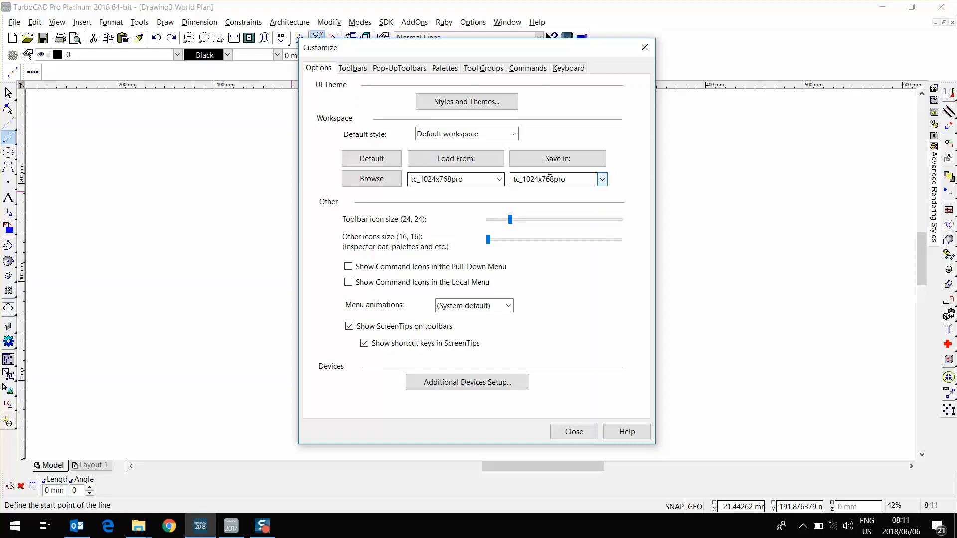
{"action": "left_click", "coordinate": [499, 179]}
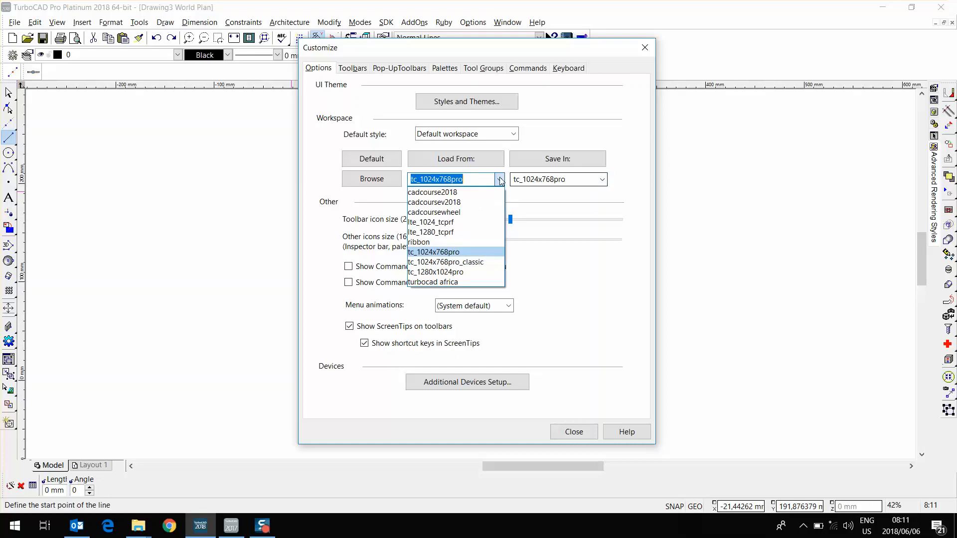
{"action": "mouse_move", "coordinate": [453, 282]}
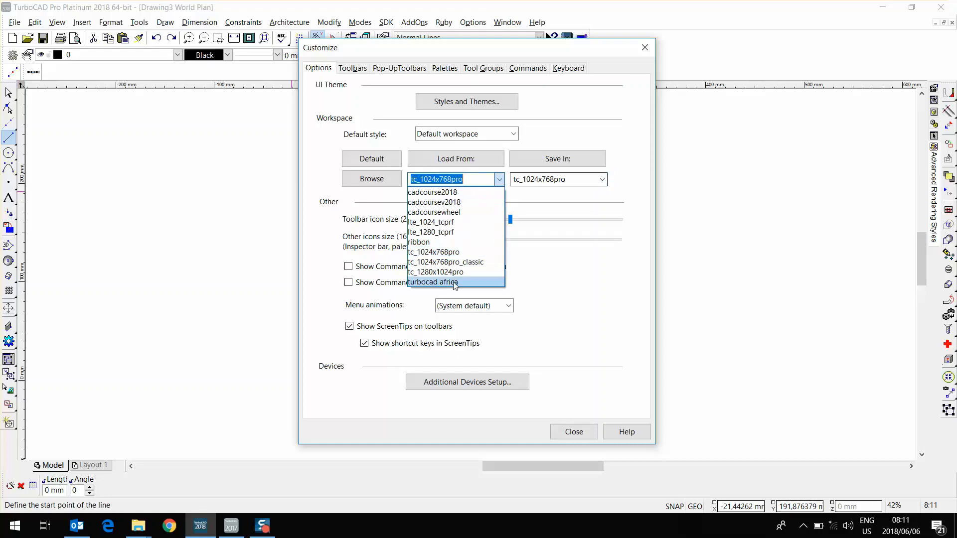
{"action": "mouse_move", "coordinate": [458, 287]}
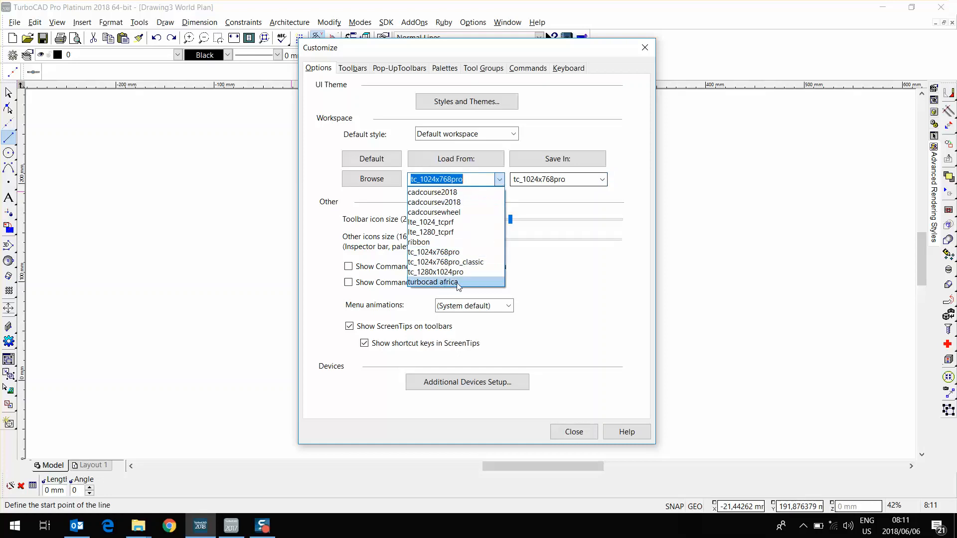
{"action": "left_click", "coordinate": [432, 282]}
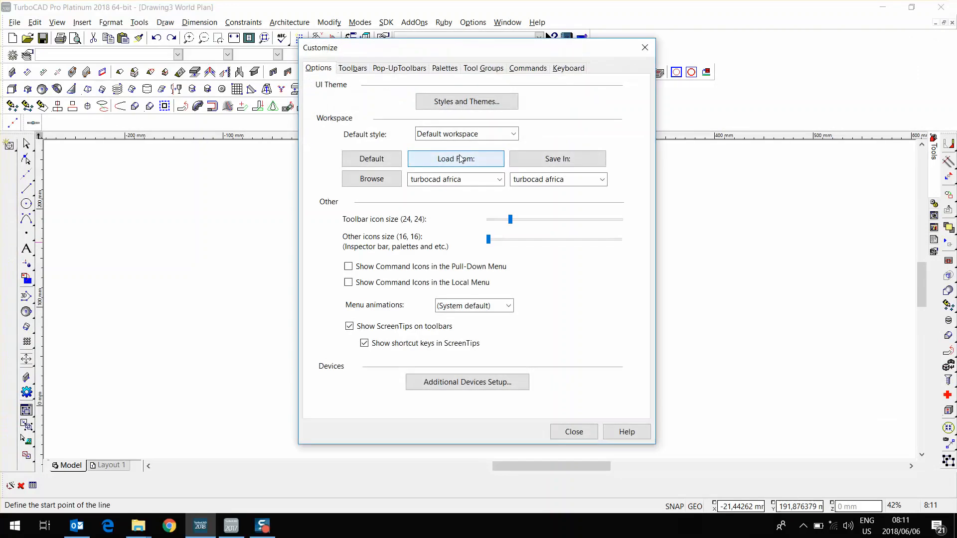
{"action": "left_click", "coordinate": [572, 431]}
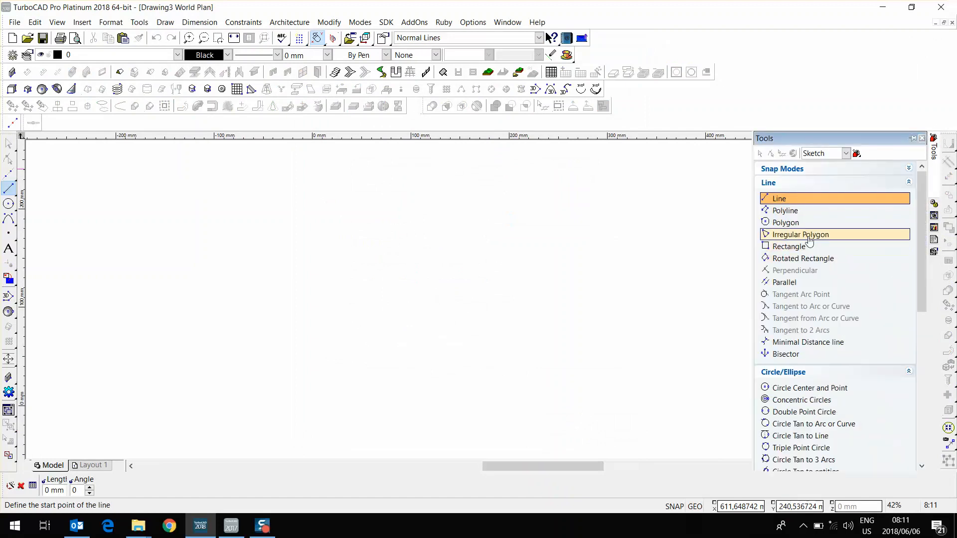
{"action": "mouse_move", "coordinate": [800, 234]}
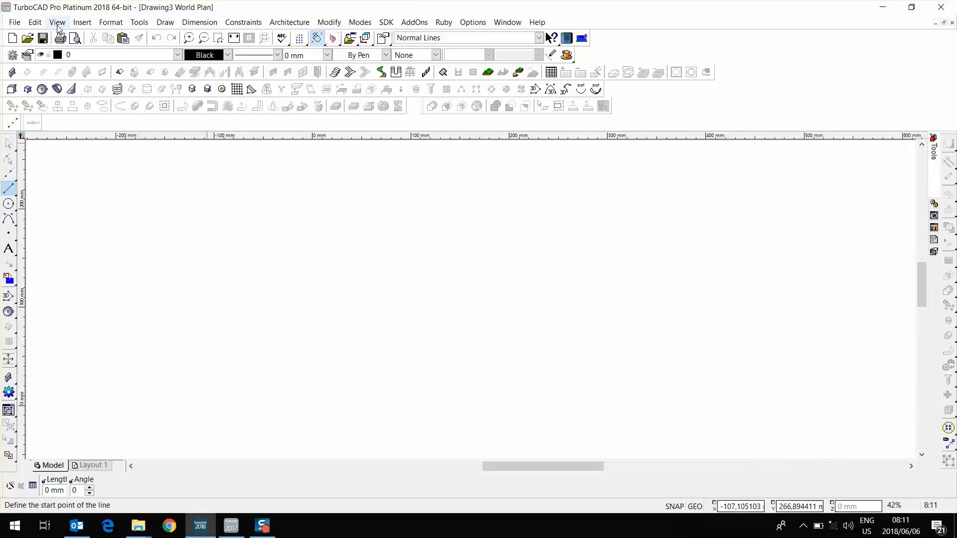
Step: Switch to the cadcourse2018 workspace from the saved-workspace list
{"action": "left_click", "coordinate": [56, 22]}
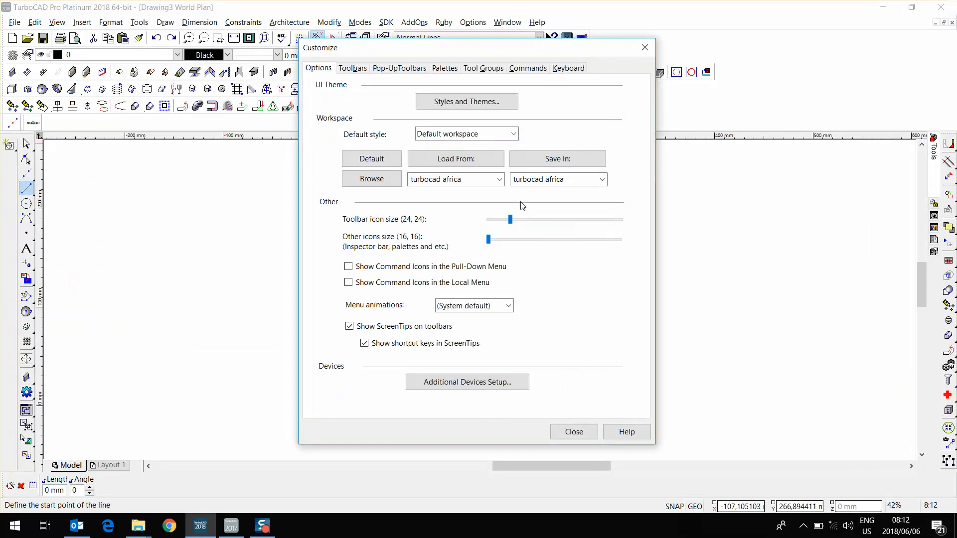
{"action": "left_click", "coordinate": [499, 179]}
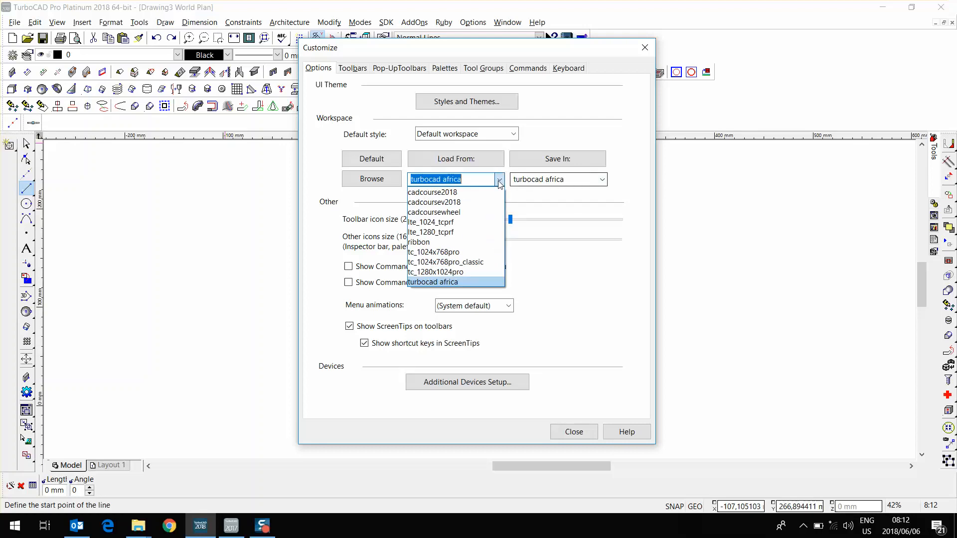
{"action": "mouse_move", "coordinate": [482, 194]}
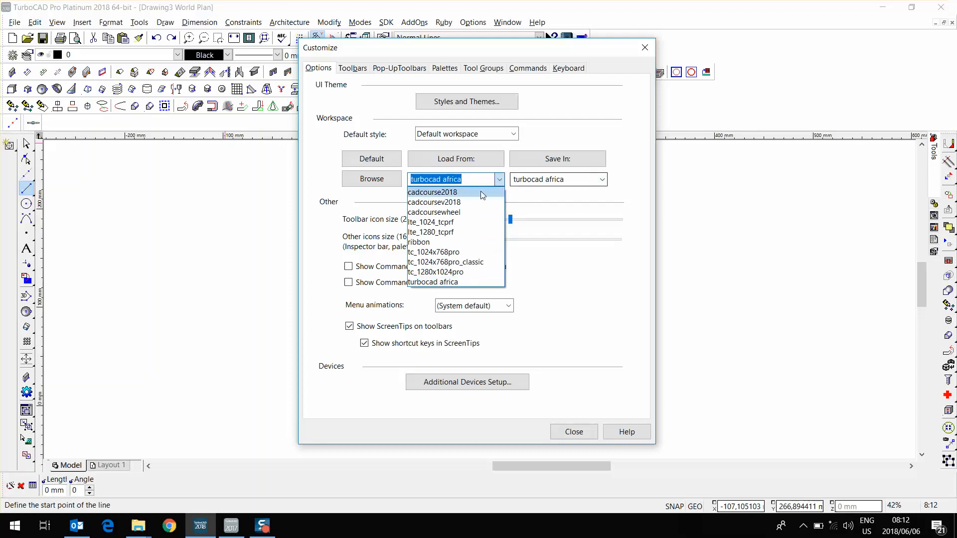
{"action": "left_click", "coordinate": [432, 192]}
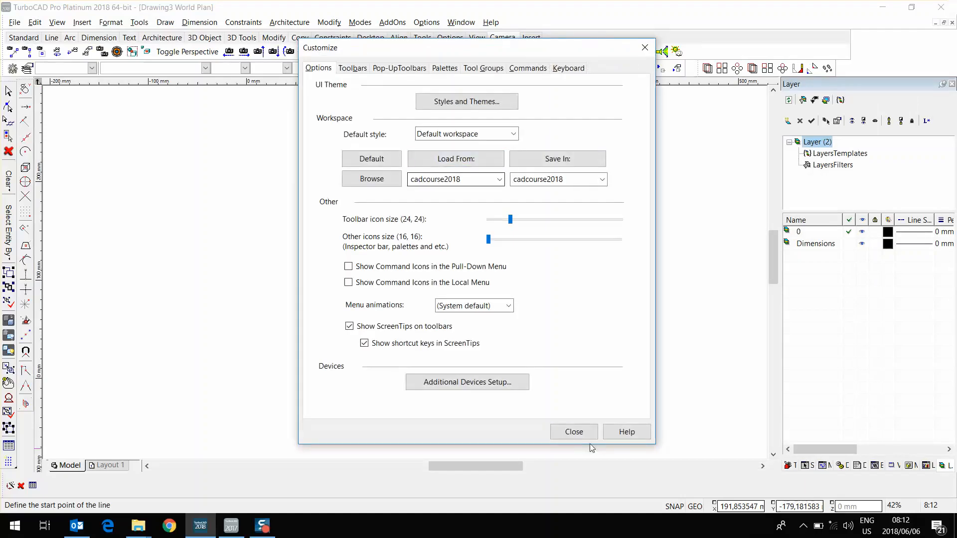
{"action": "left_click", "coordinate": [573, 432]}
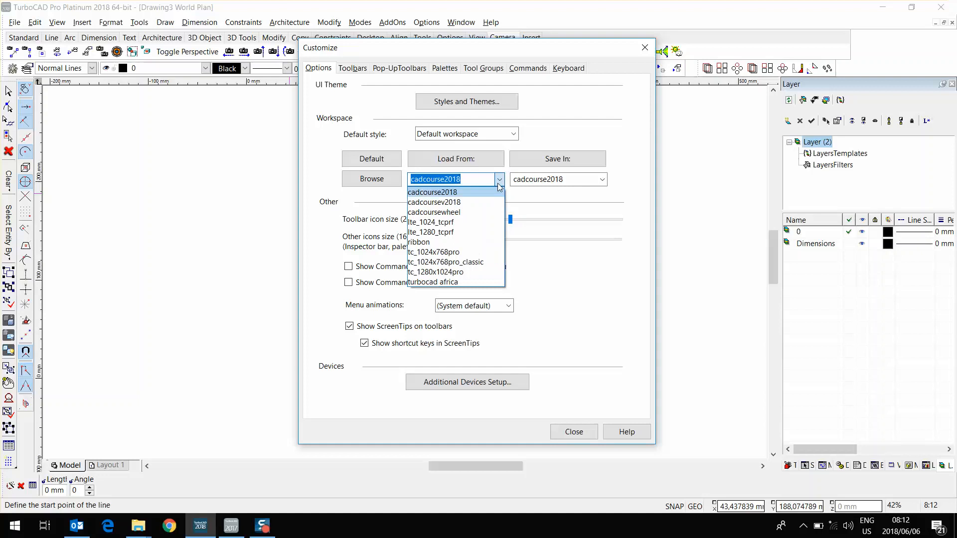
{"action": "mouse_move", "coordinate": [444, 243]}
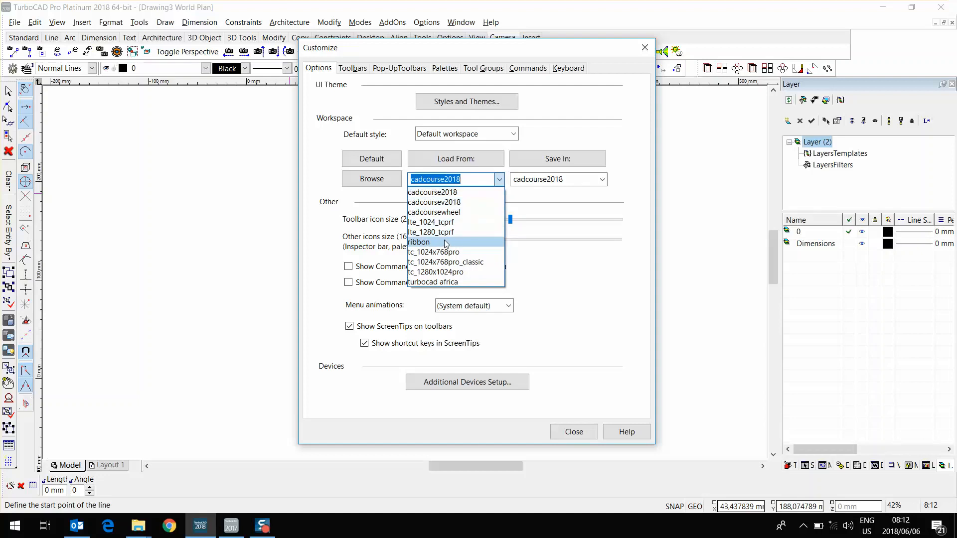
Step: Load the ribbon workspace, close Customize, and show the Edit ribbon tab
{"action": "left_click", "coordinate": [419, 242]}
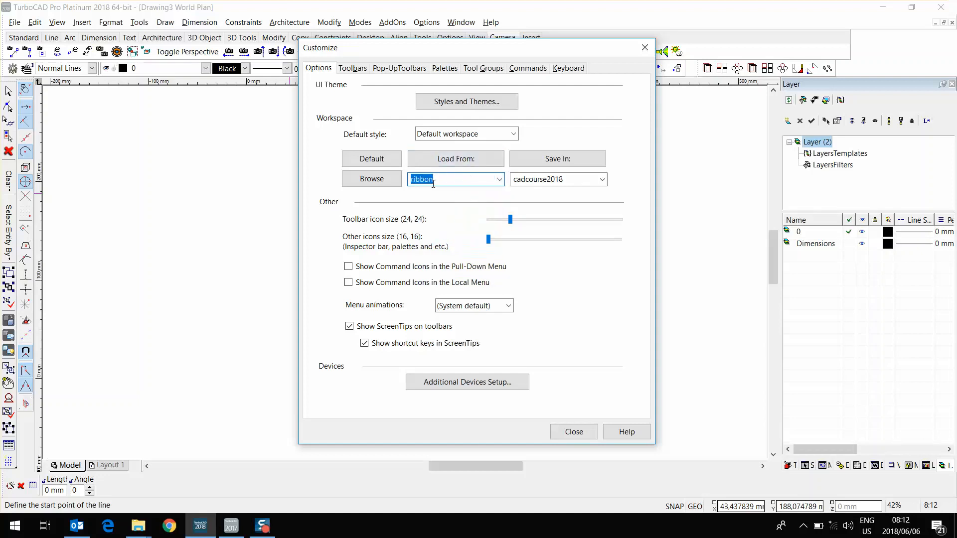
{"action": "left_click", "coordinate": [571, 432]}
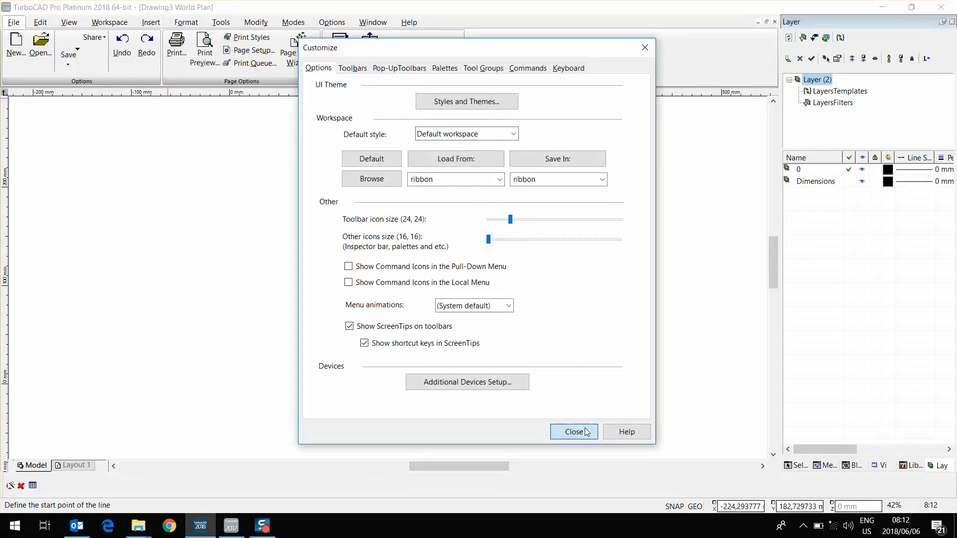
{"action": "left_click", "coordinate": [573, 432]}
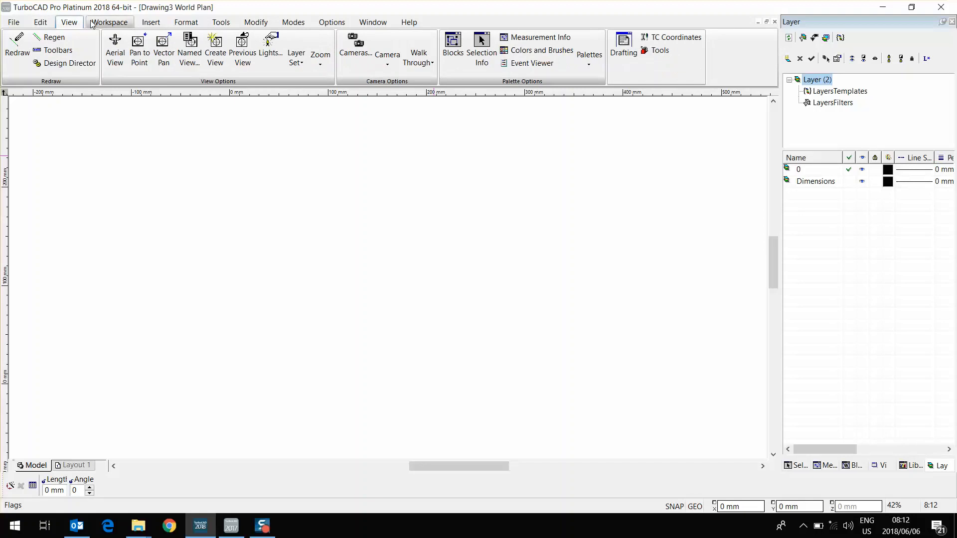
{"action": "left_click", "coordinate": [41, 22]}
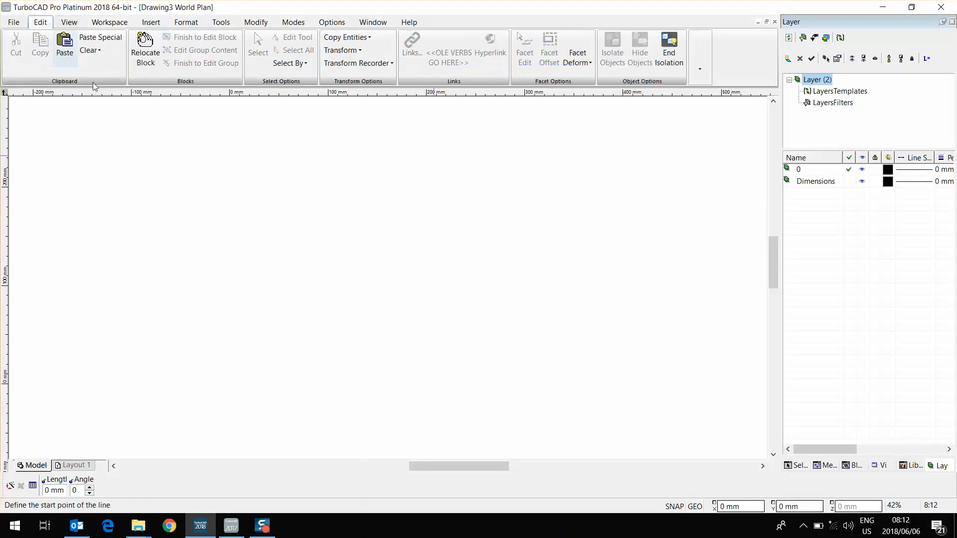